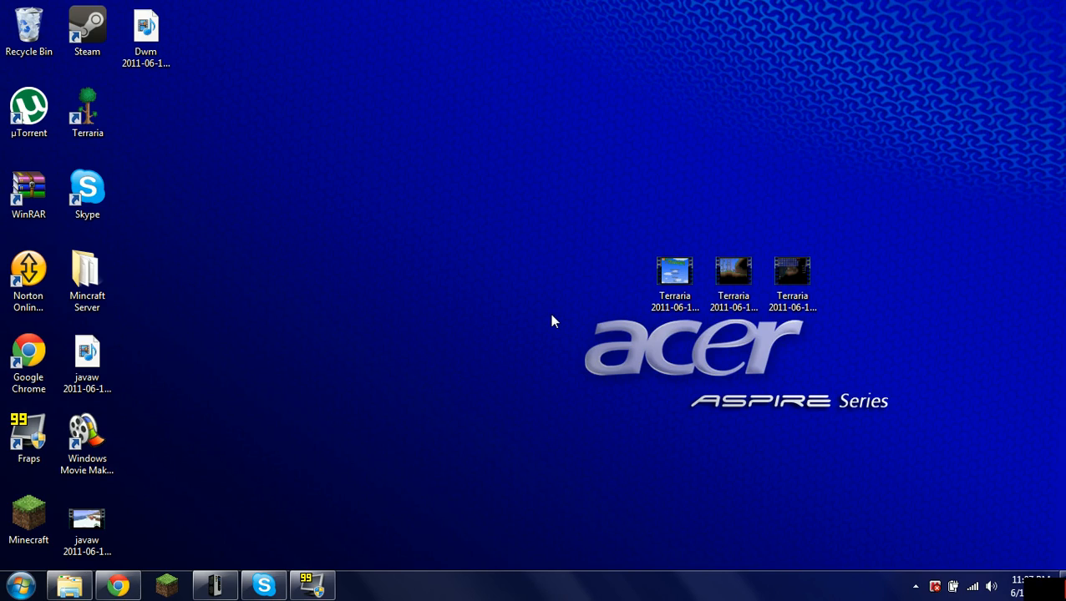
mouse_move(526, 251)
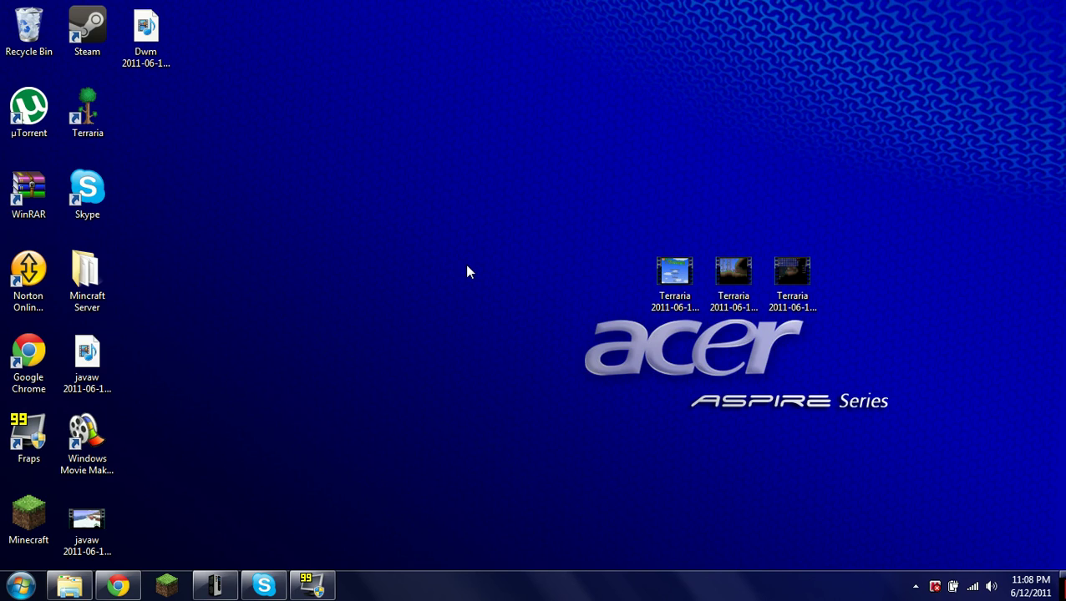
mouse_move(731, 381)
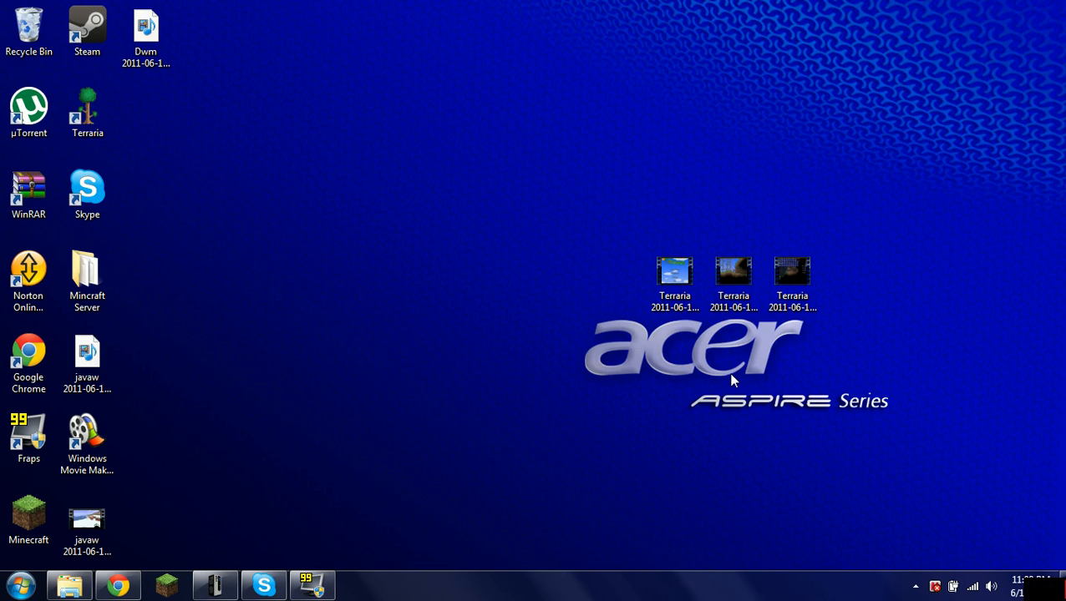
Launch an administrator Command Prompt via Start search for 'cmd' and move it toward screen centre
click(675, 281)
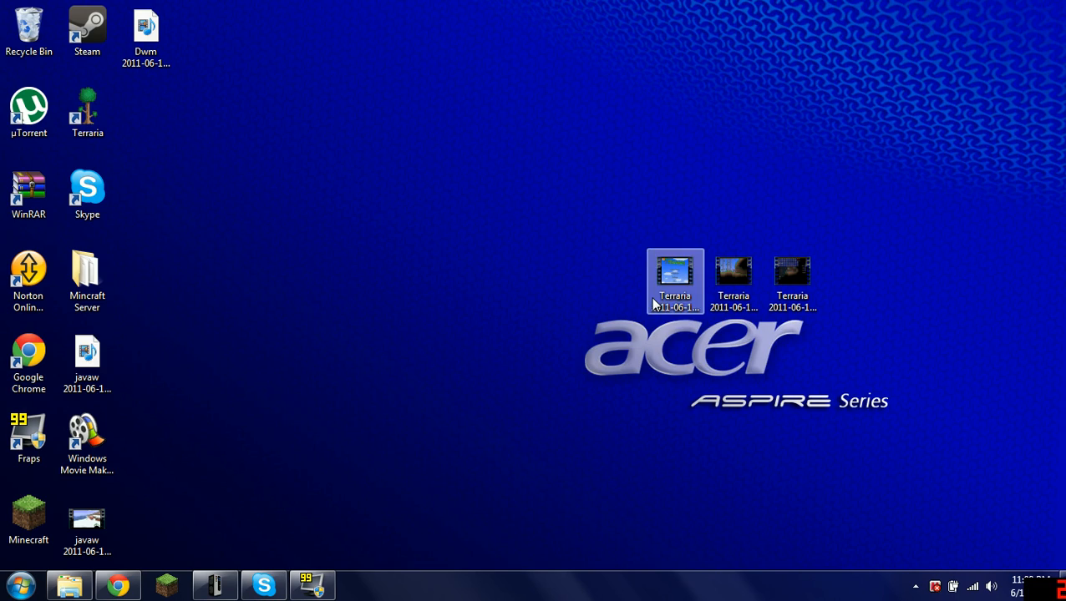
click(643, 297)
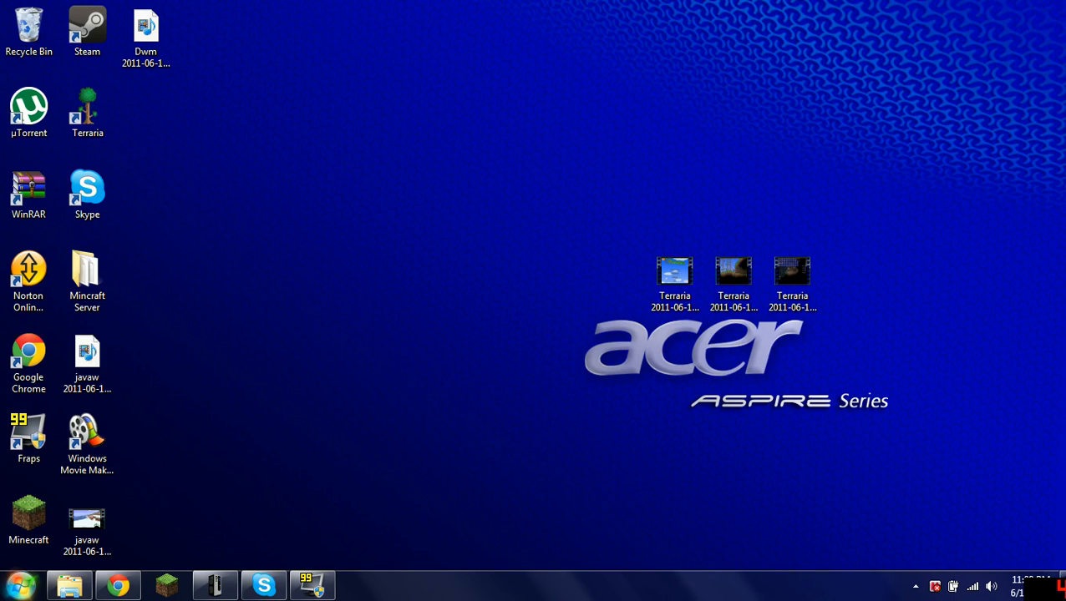
mouse_move(3, 566)
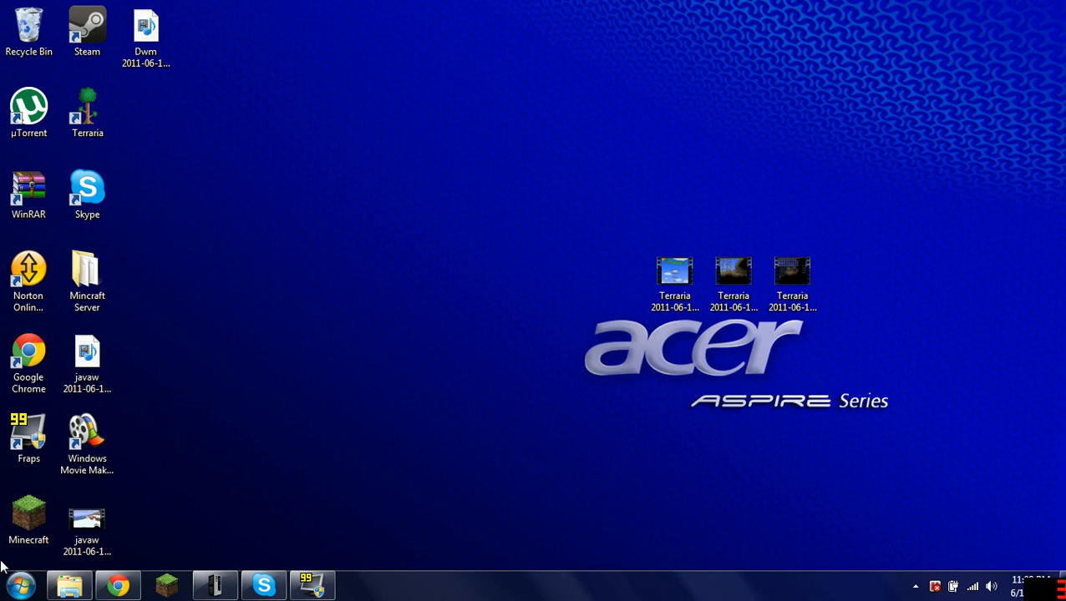
mouse_move(165, 471)
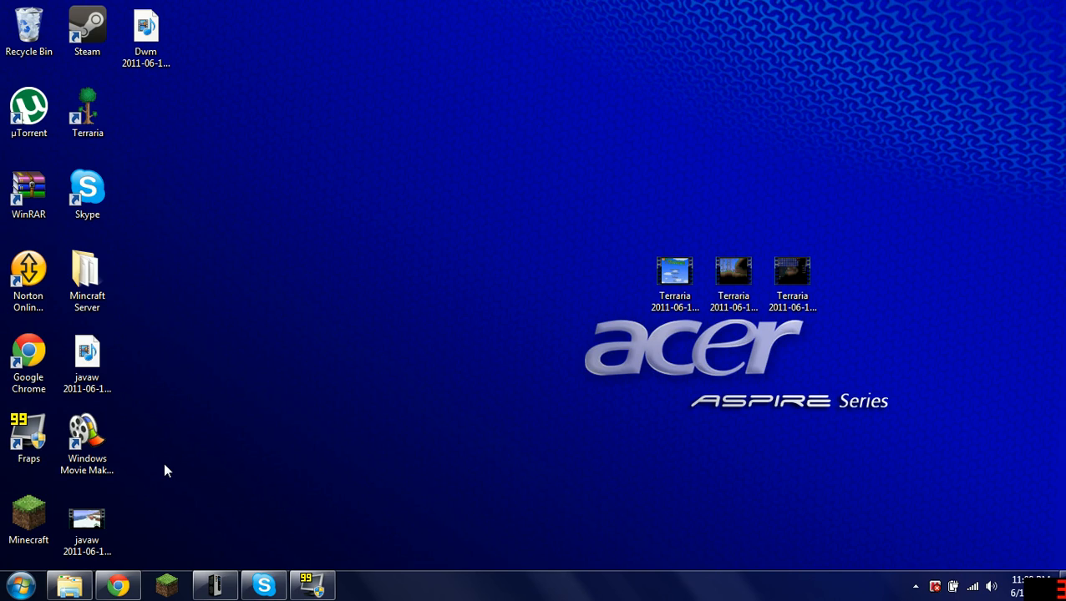
mouse_move(374, 370)
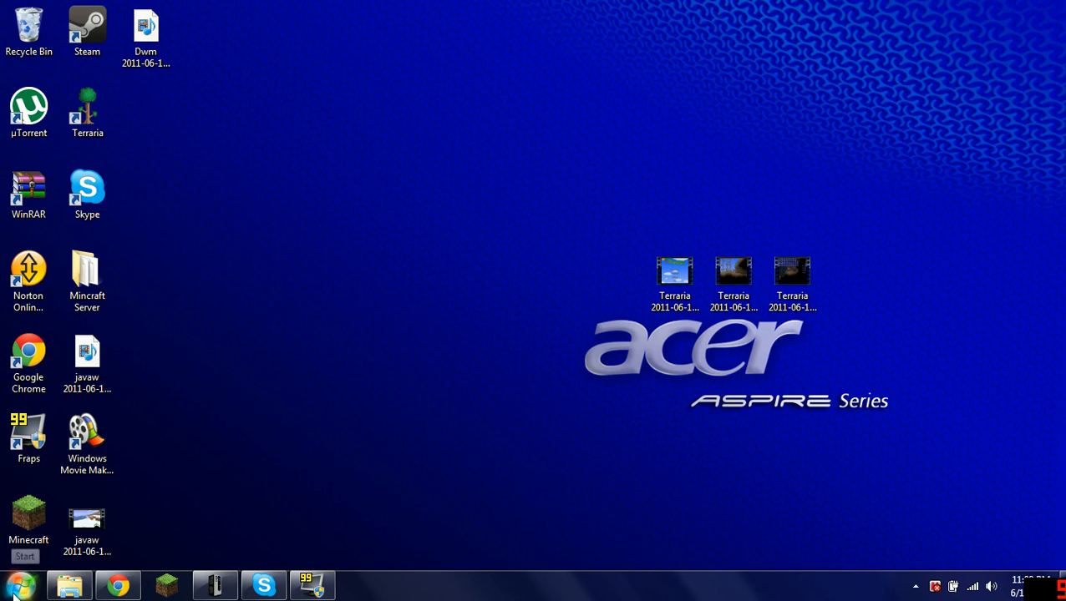
click(15, 585)
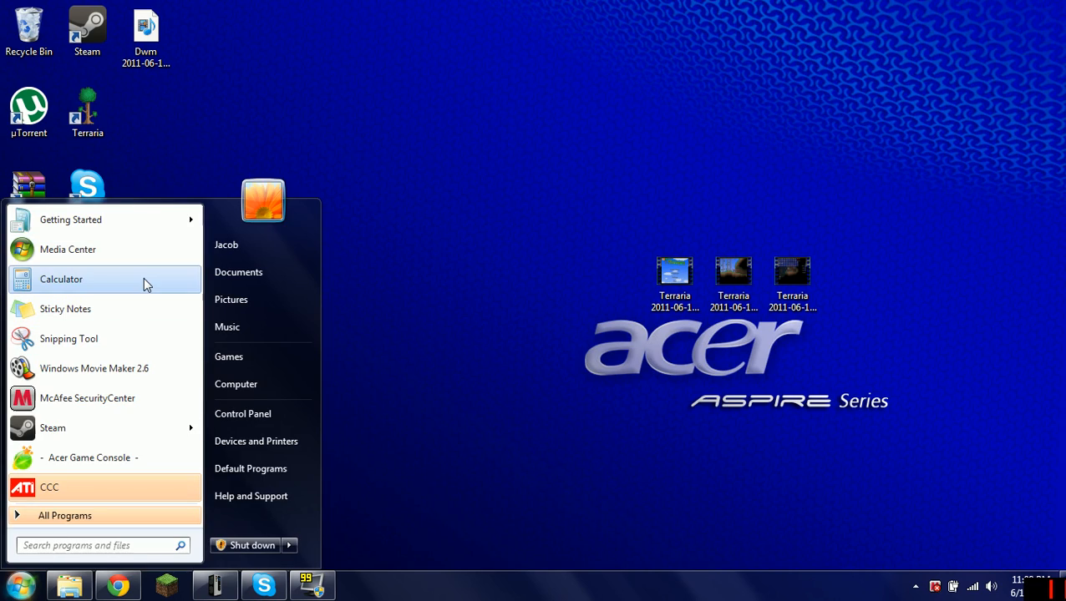
mouse_move(147, 284)
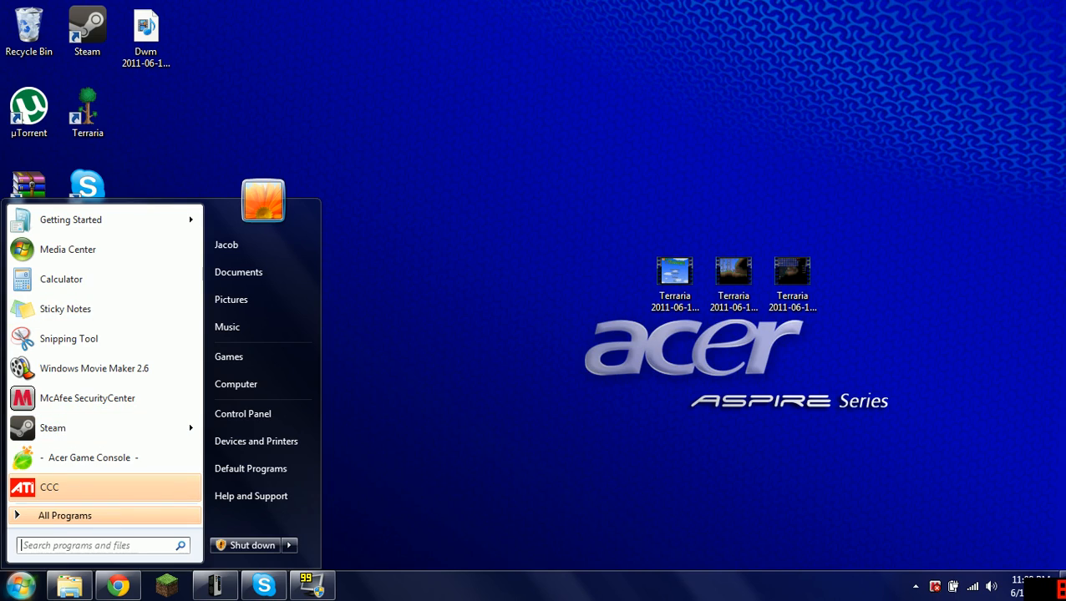
click(96, 544)
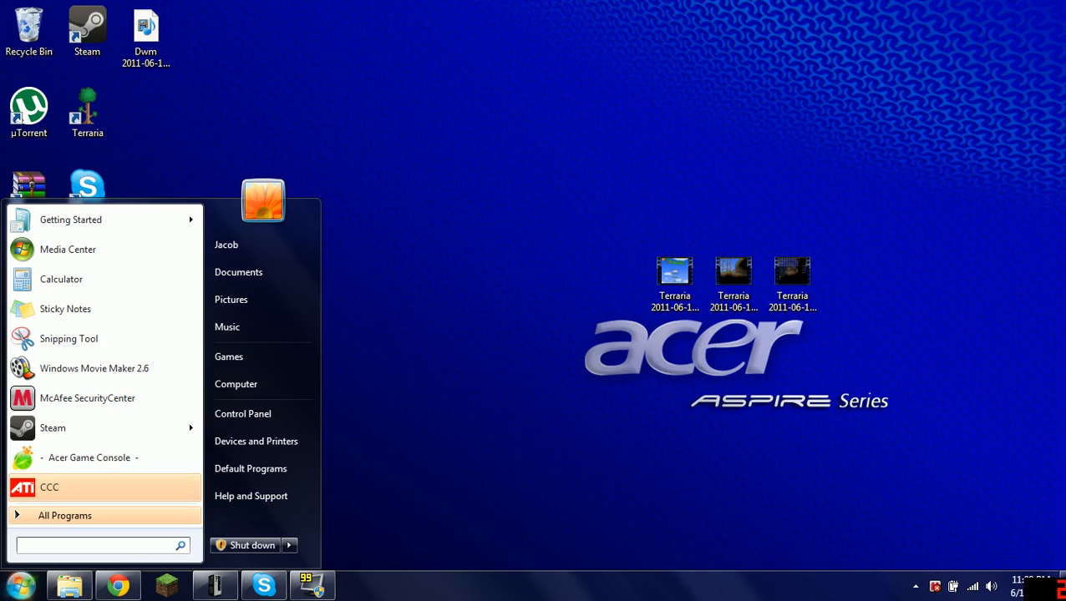
mouse_move(254, 491)
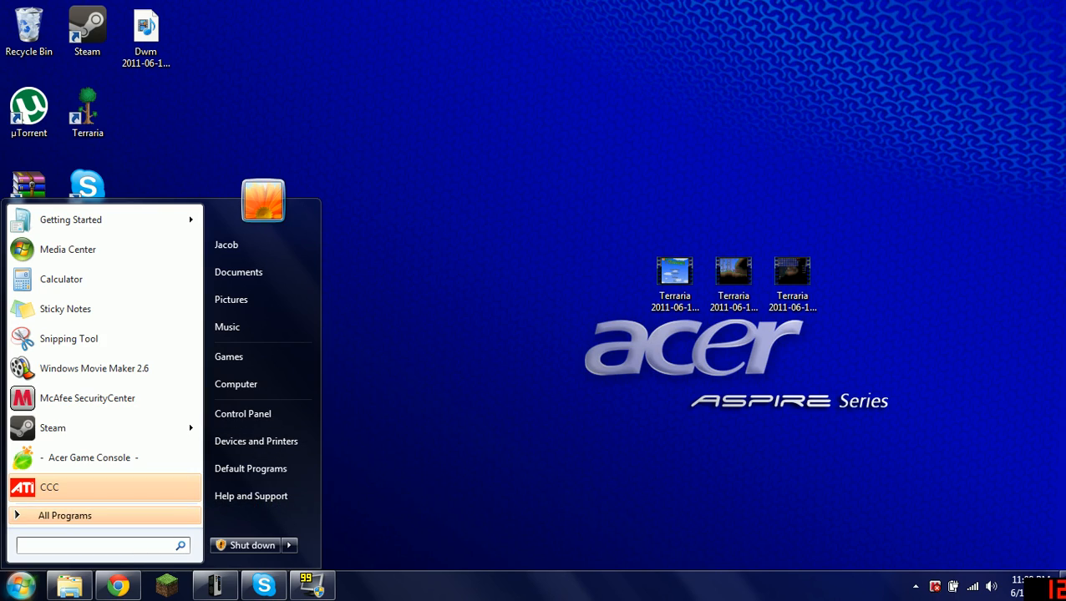
text(c)
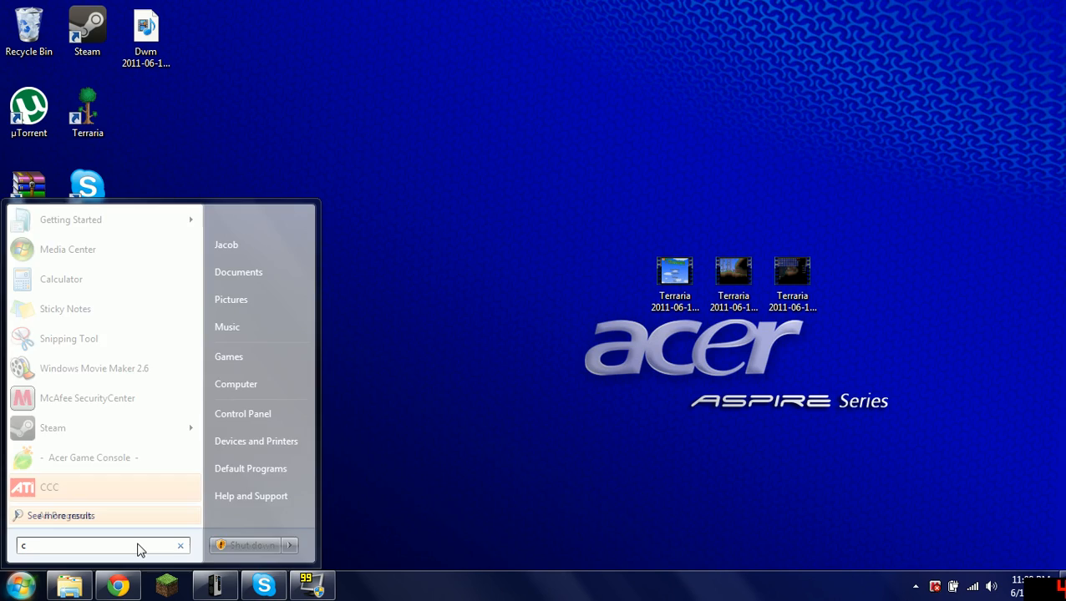
text(md)
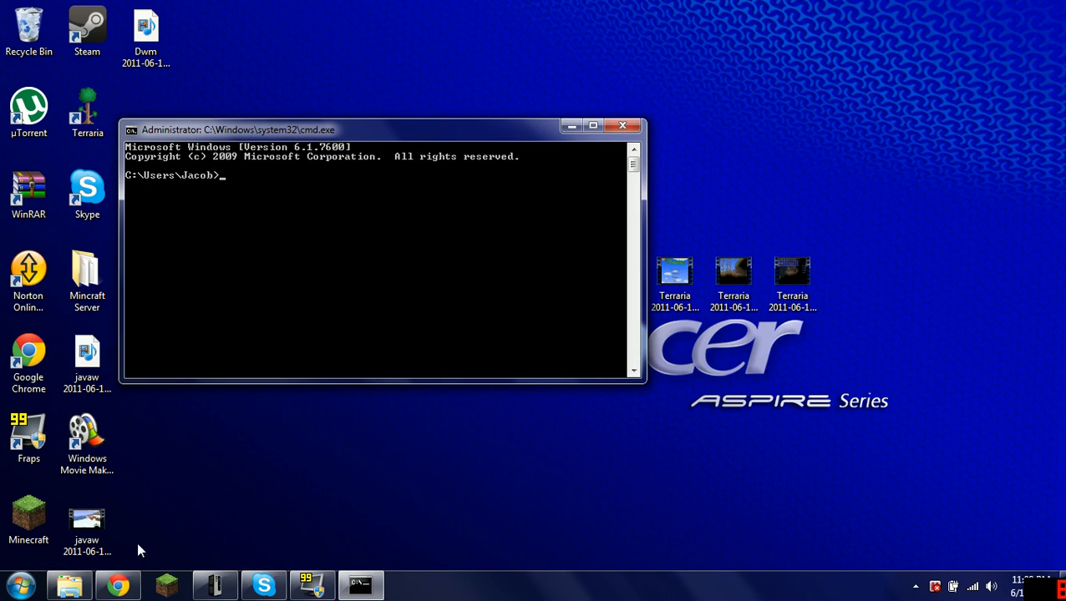
mouse_move(384, 113)
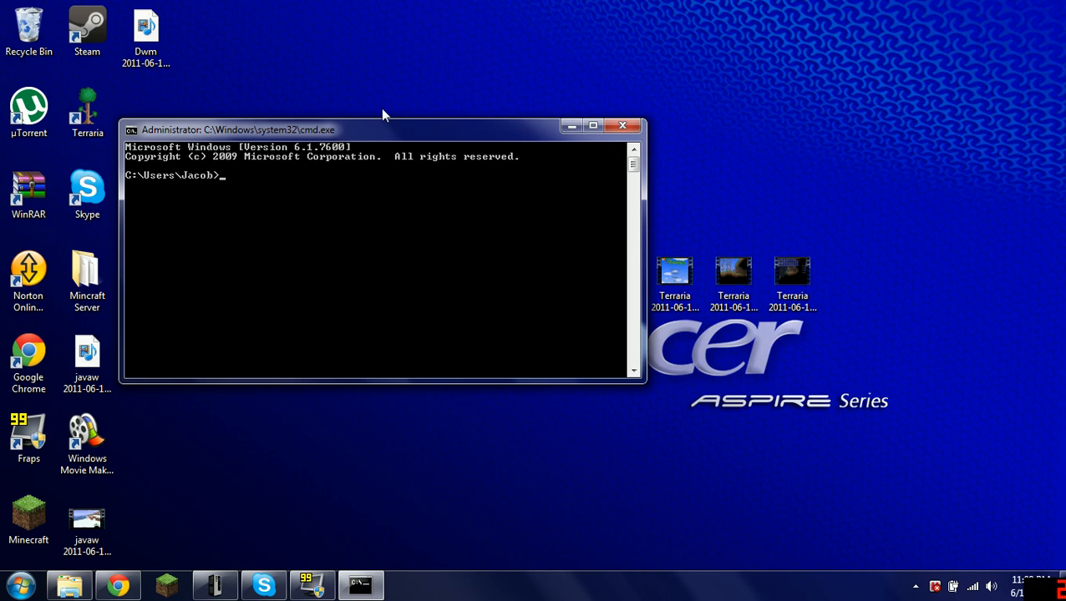
drag(381, 131, 493, 157)
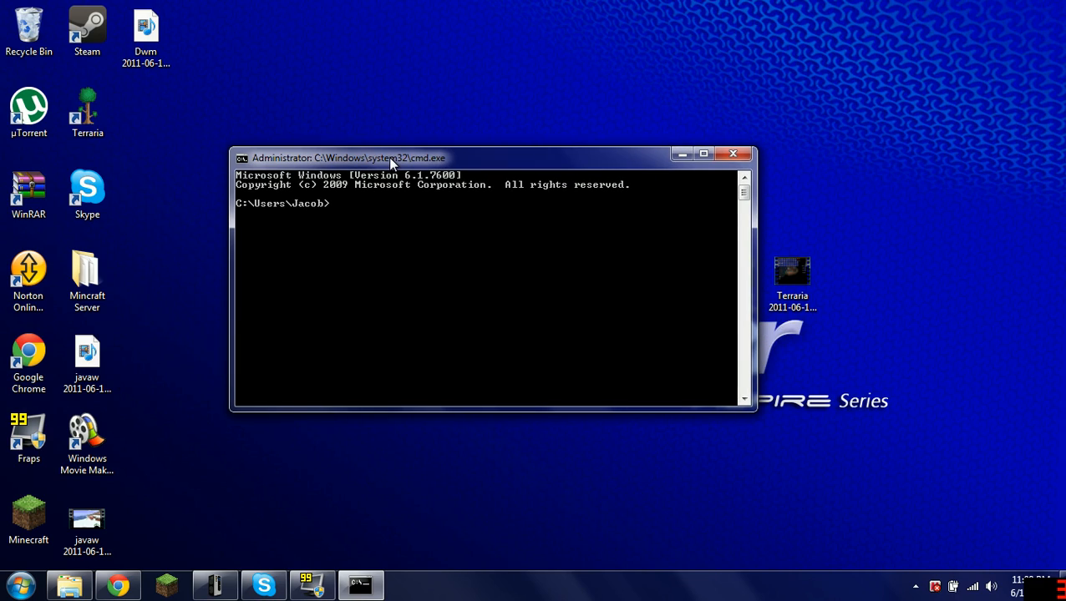
Launch a second Command Prompt from All Programs > Accessories
click(15, 584)
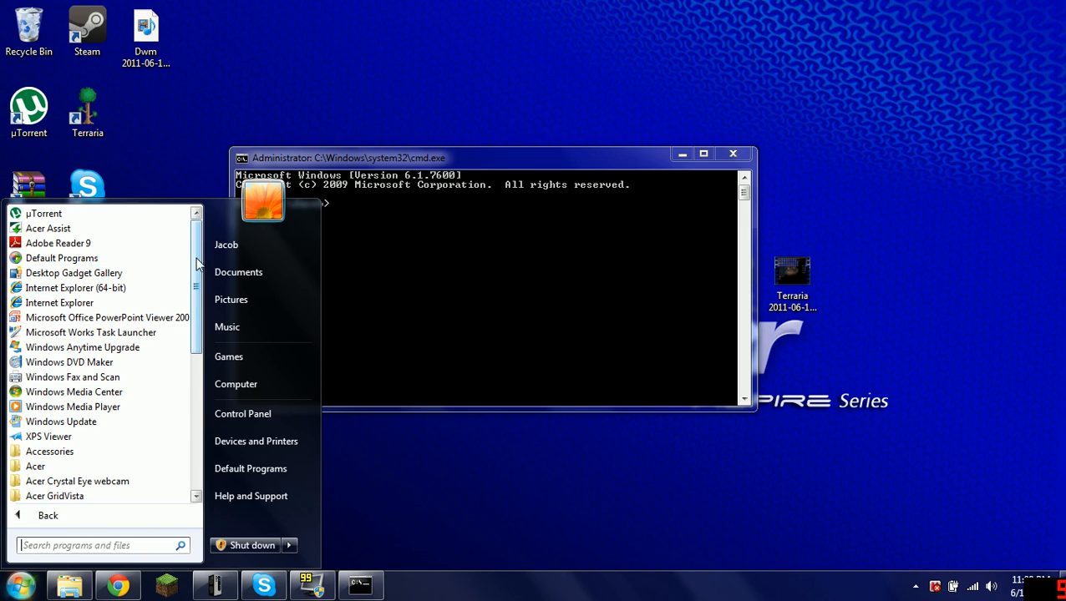
scroll(down, 3)
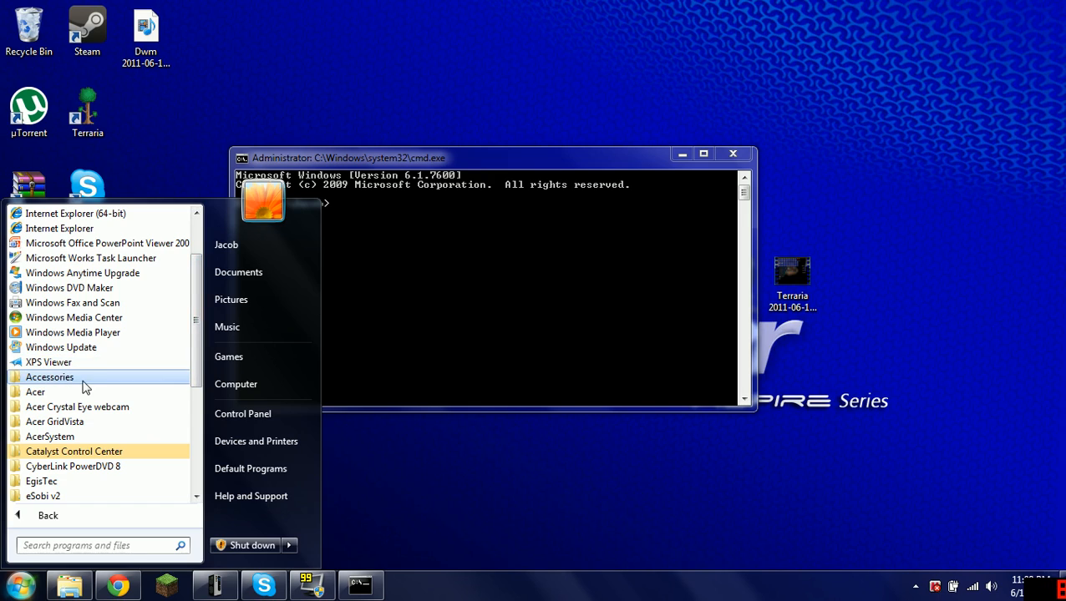
click(50, 378)
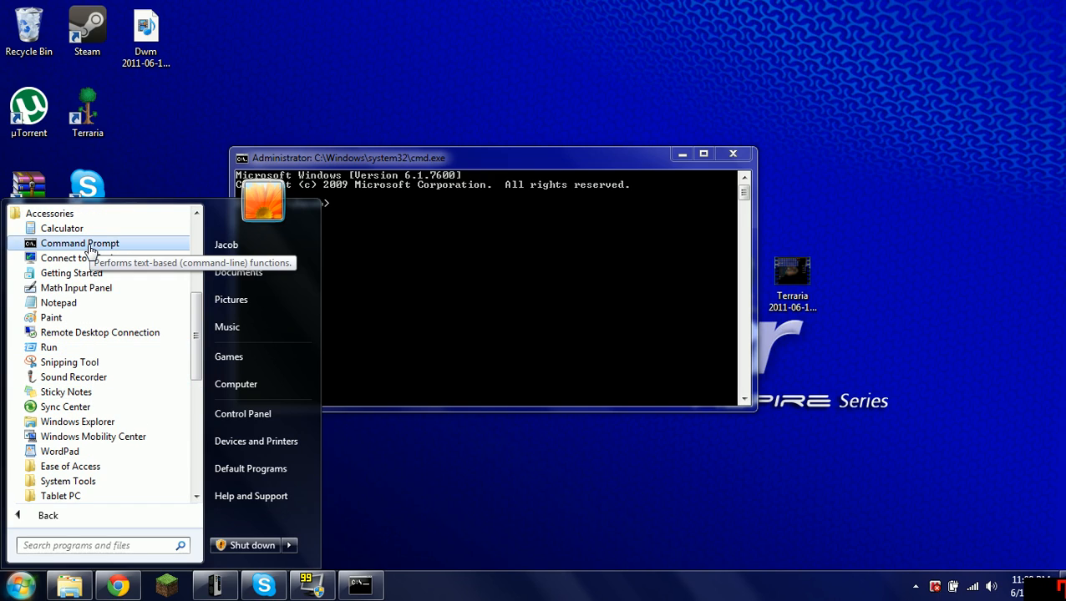
click(80, 244)
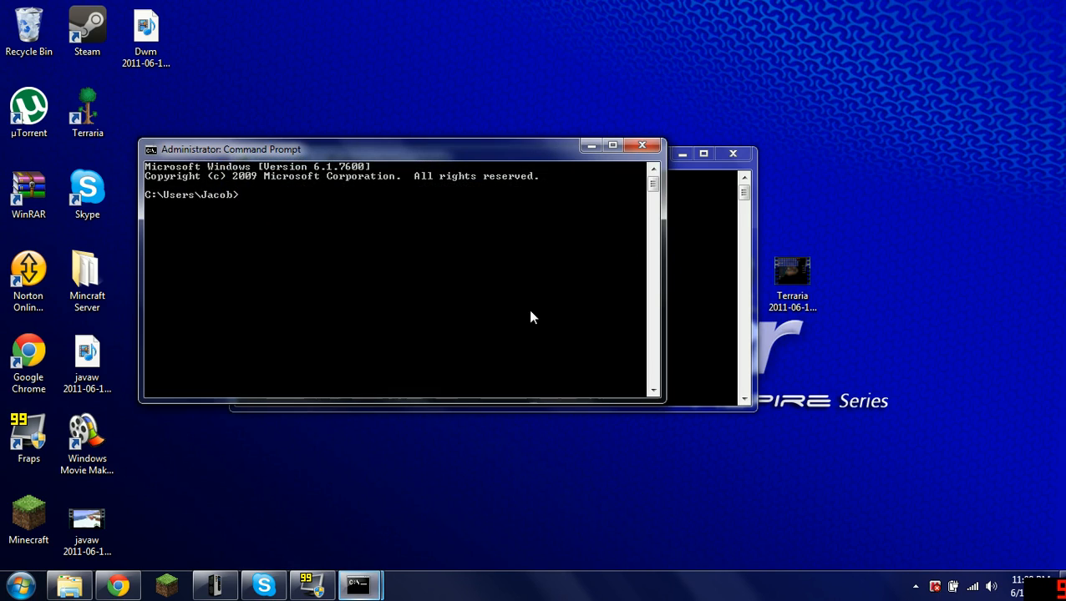
mouse_move(643, 144)
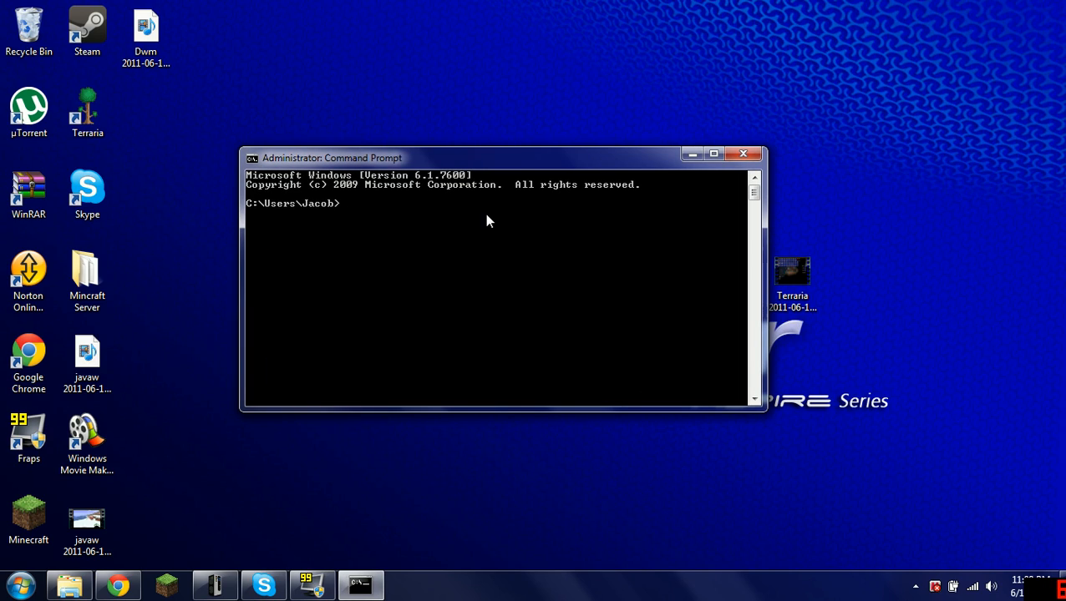
Run ipconfig to list IPv4 address 192.168.1.2 and default gateway 192.168.1.1
text(ipc)
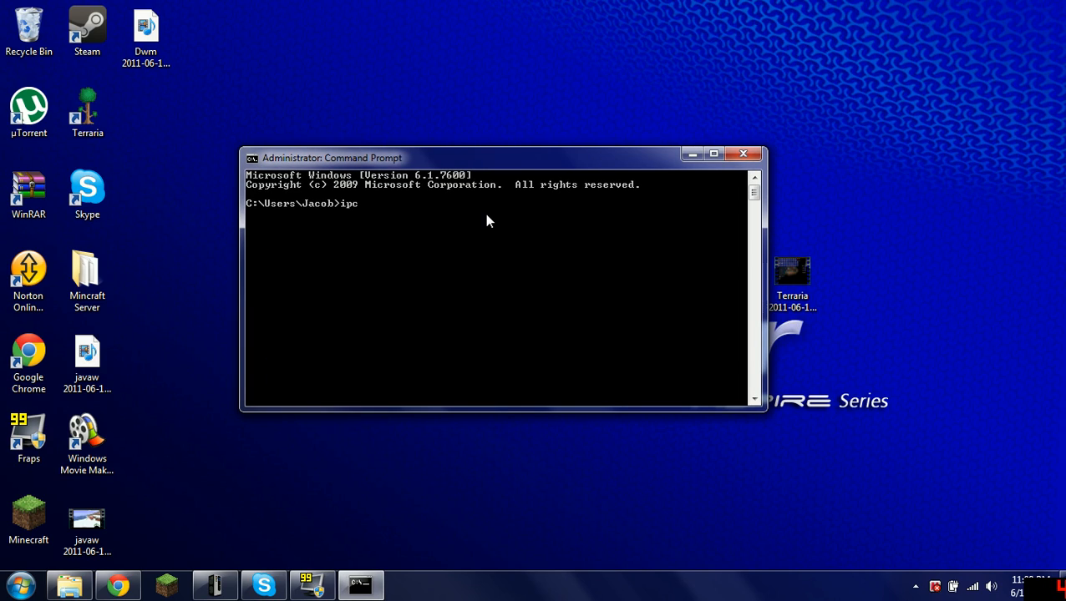
text(config)
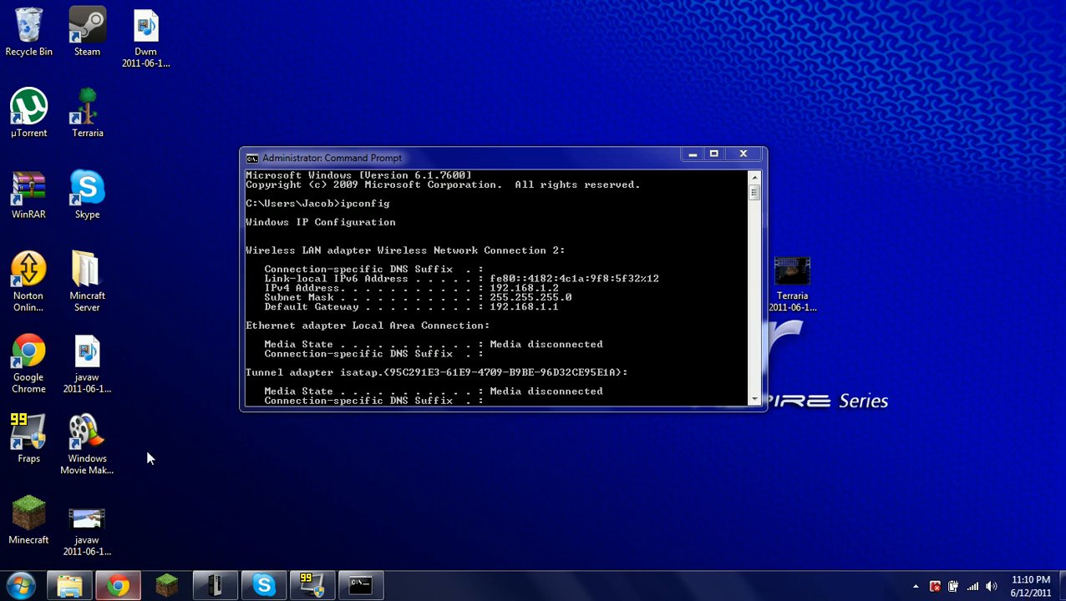
mouse_move(207, 454)
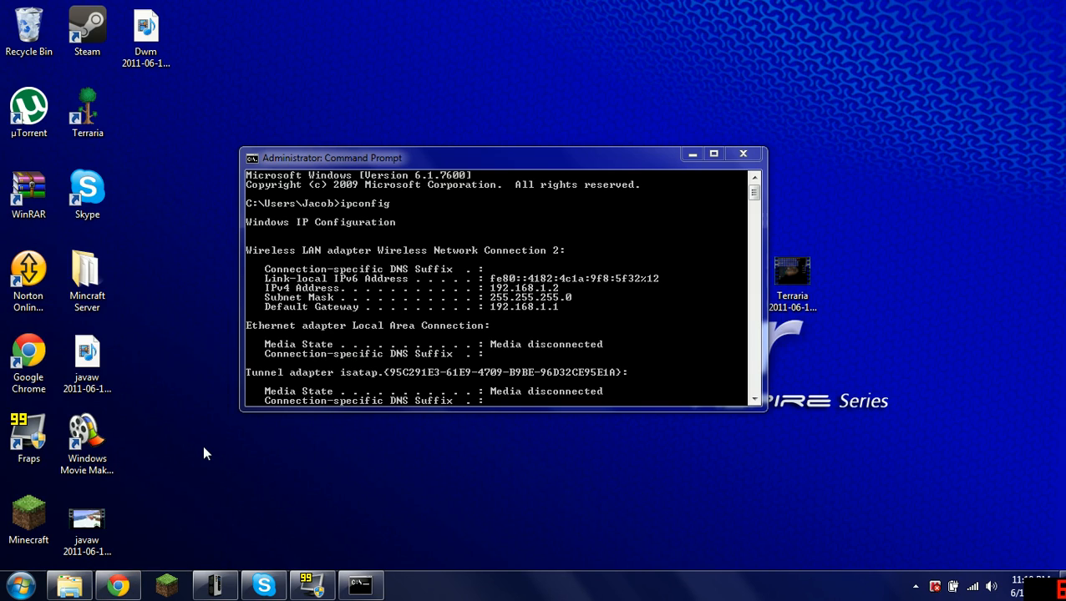
Browse to the router manager at 192.168.1.1 in maximized Chrome and cancel the firmware update check
click(117, 584)
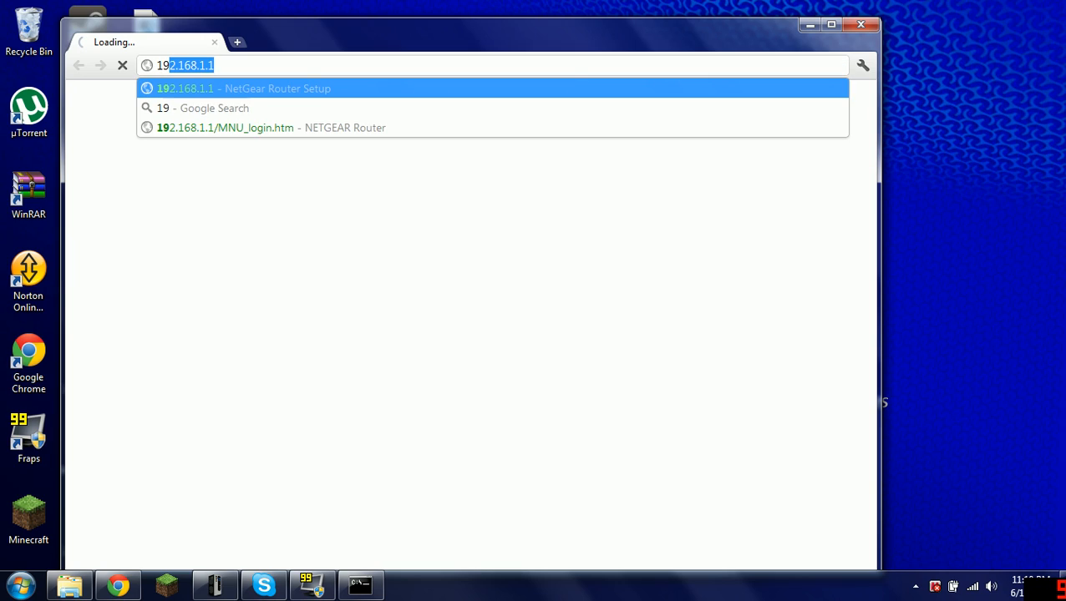
text(192.168.1.1)
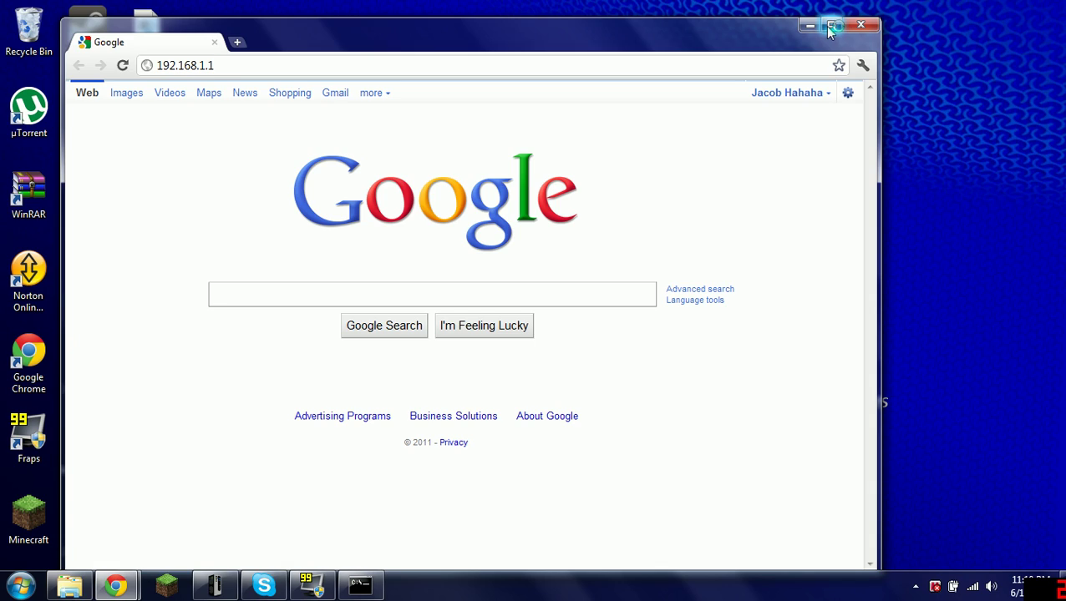
click(833, 25)
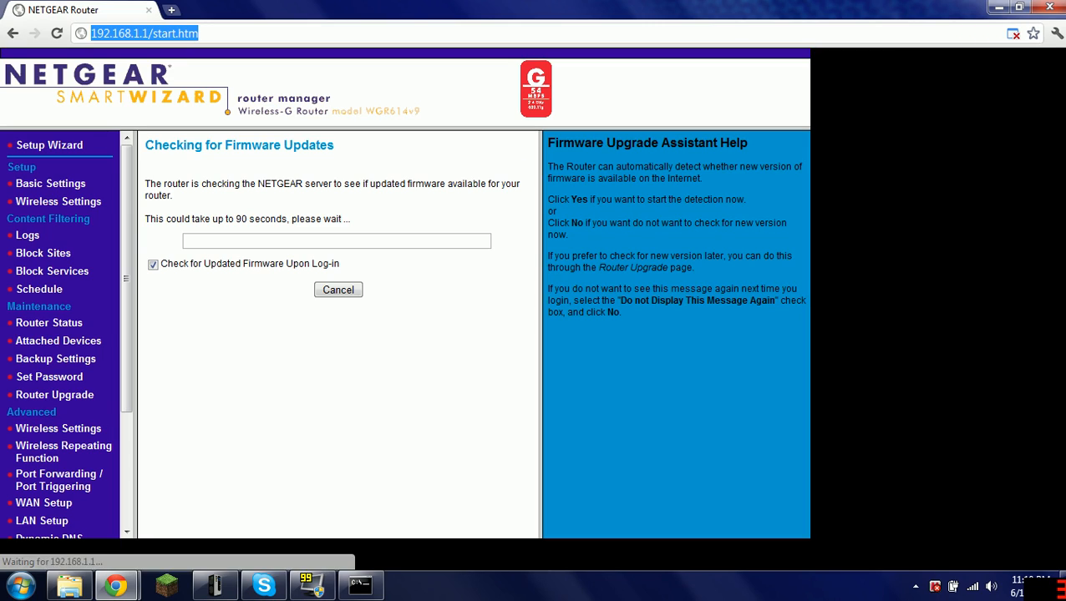
click(337, 290)
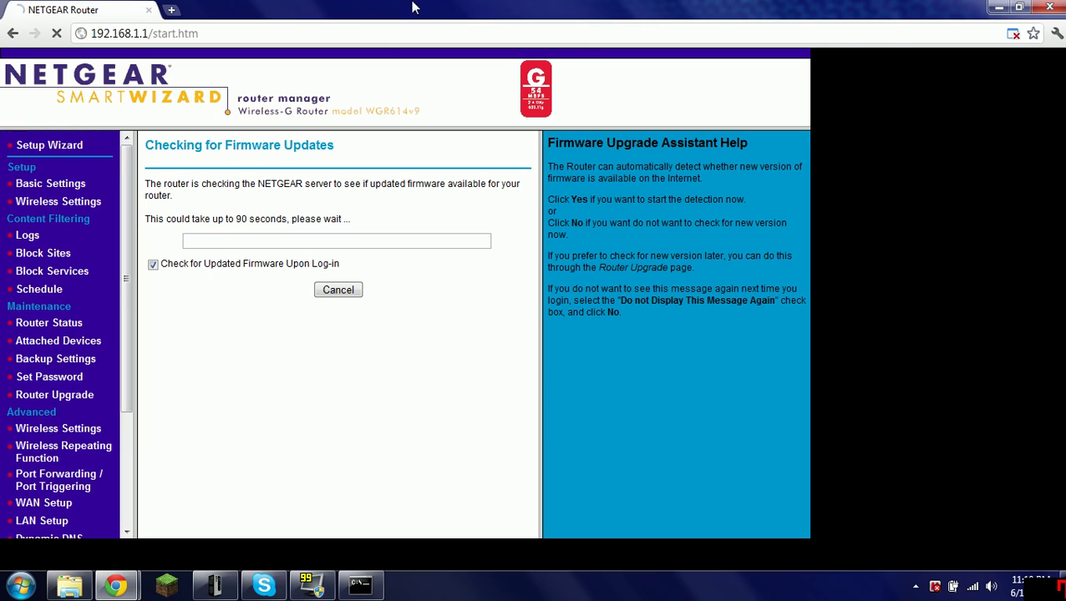
click(338, 290)
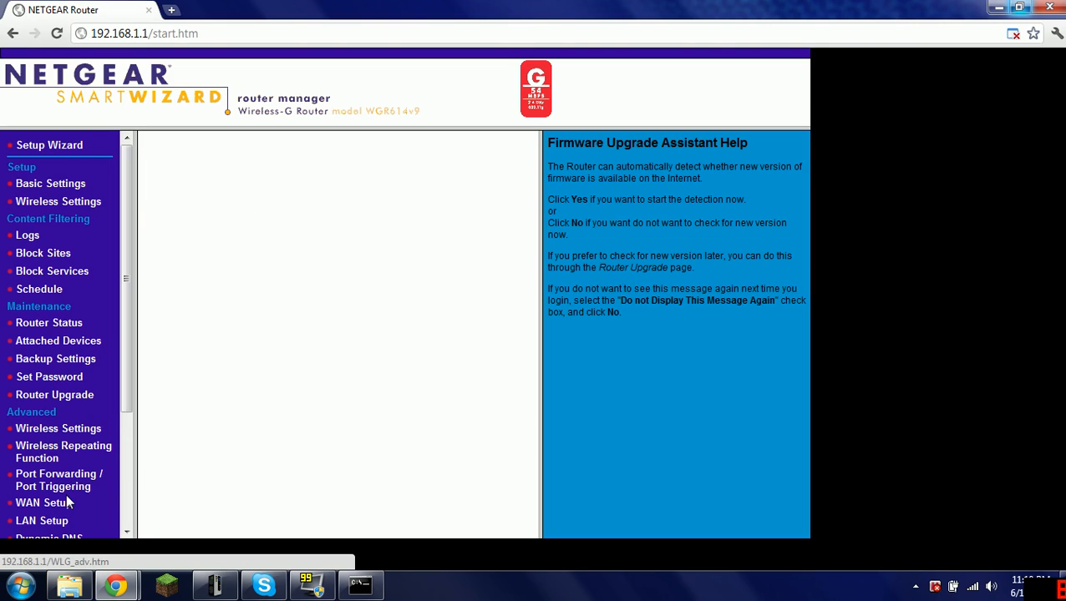
Show the Port Forwarding / Port Triggering page listing Minecraft on port 25565 to 192.168.1.2
click(60, 481)
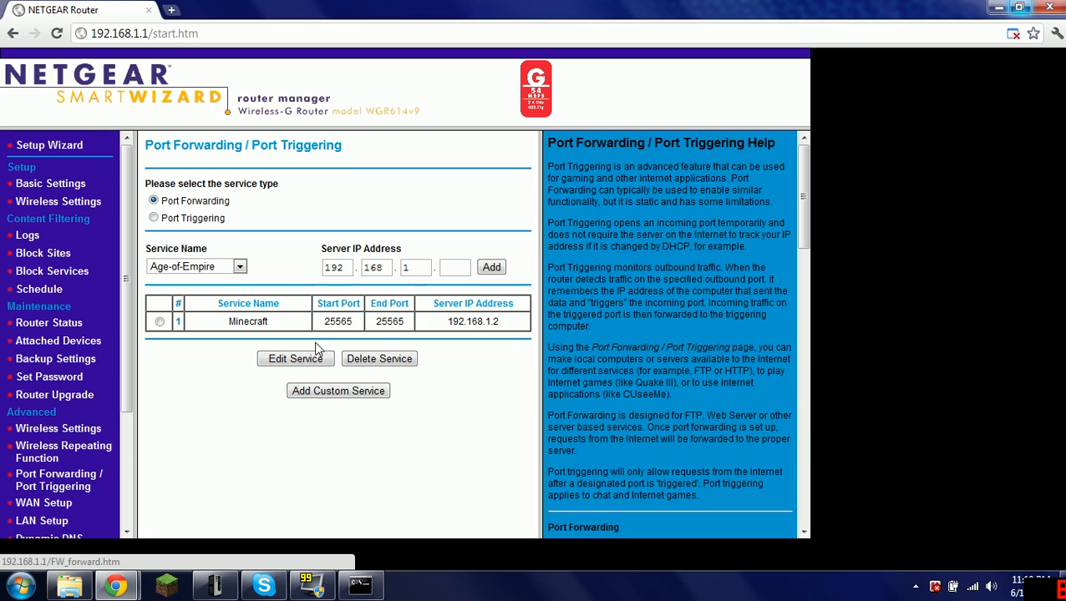
mouse_move(234, 344)
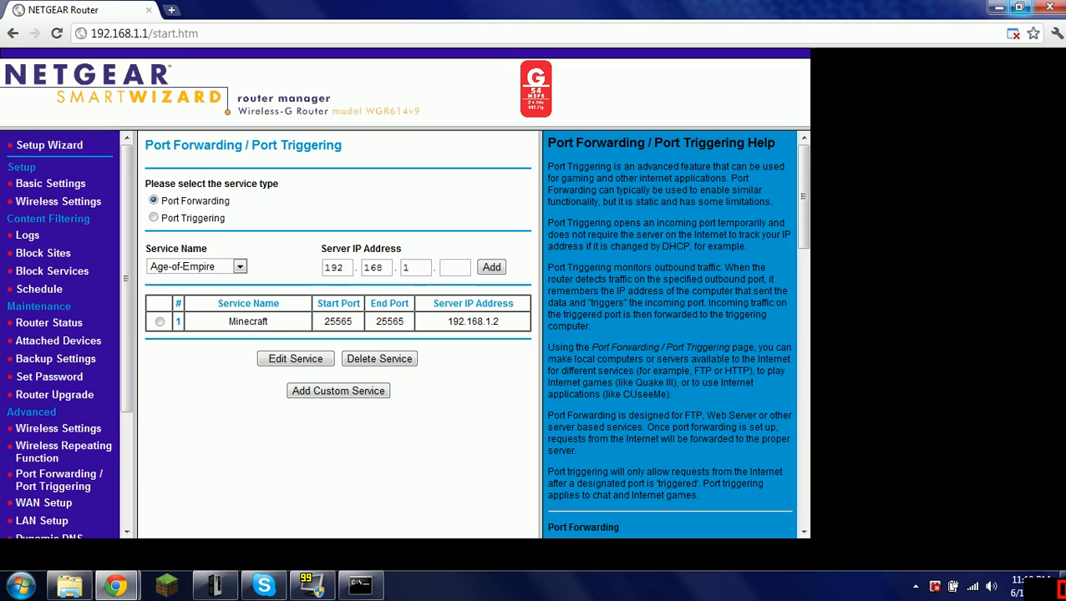
mouse_move(410, 257)
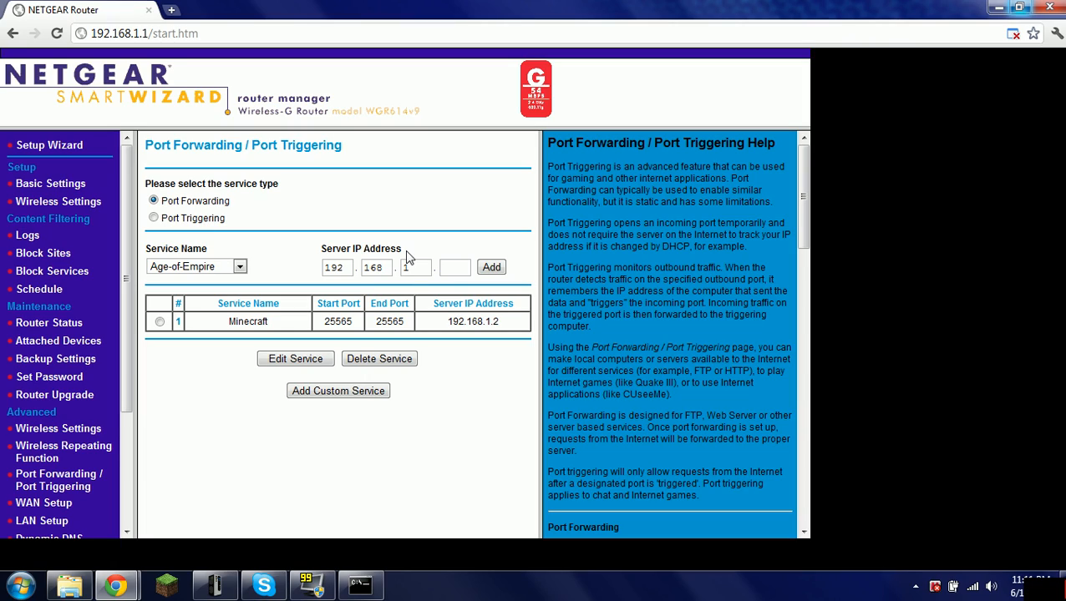
mouse_move(399, 249)
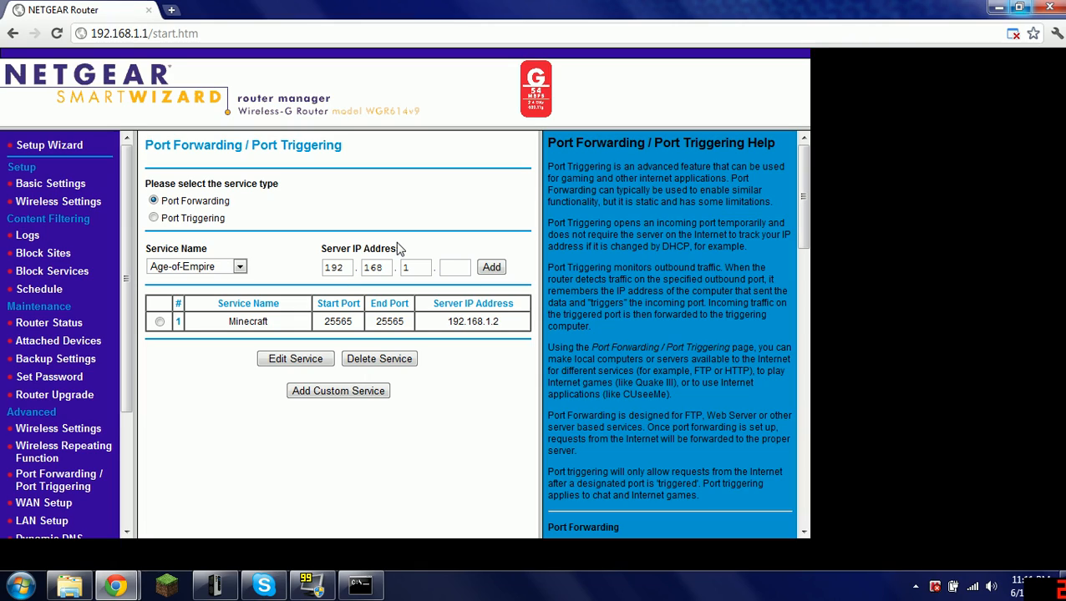
mouse_move(130, 247)
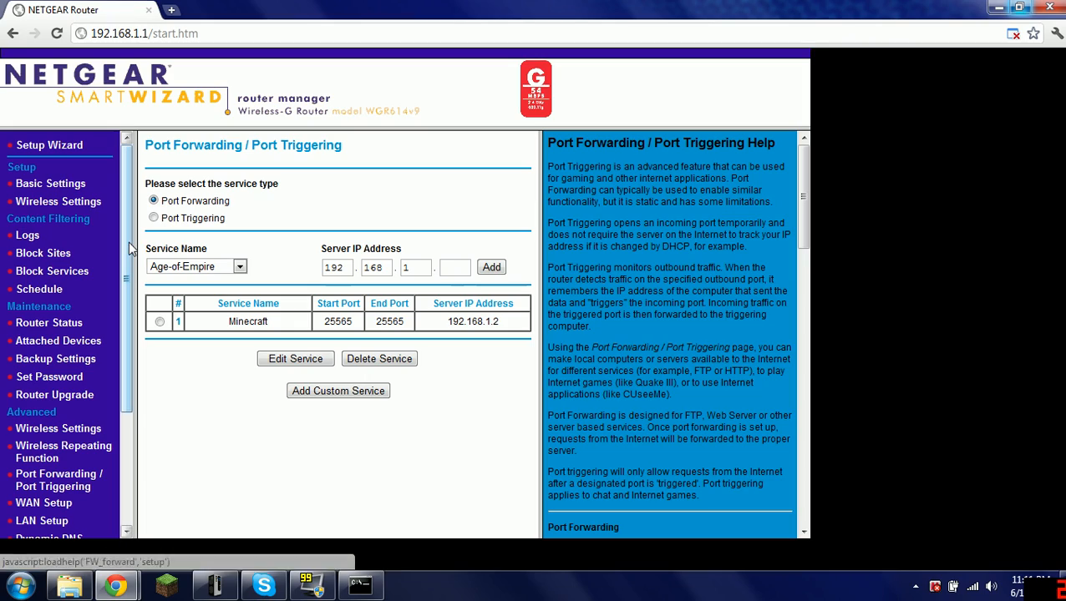
mouse_move(130, 247)
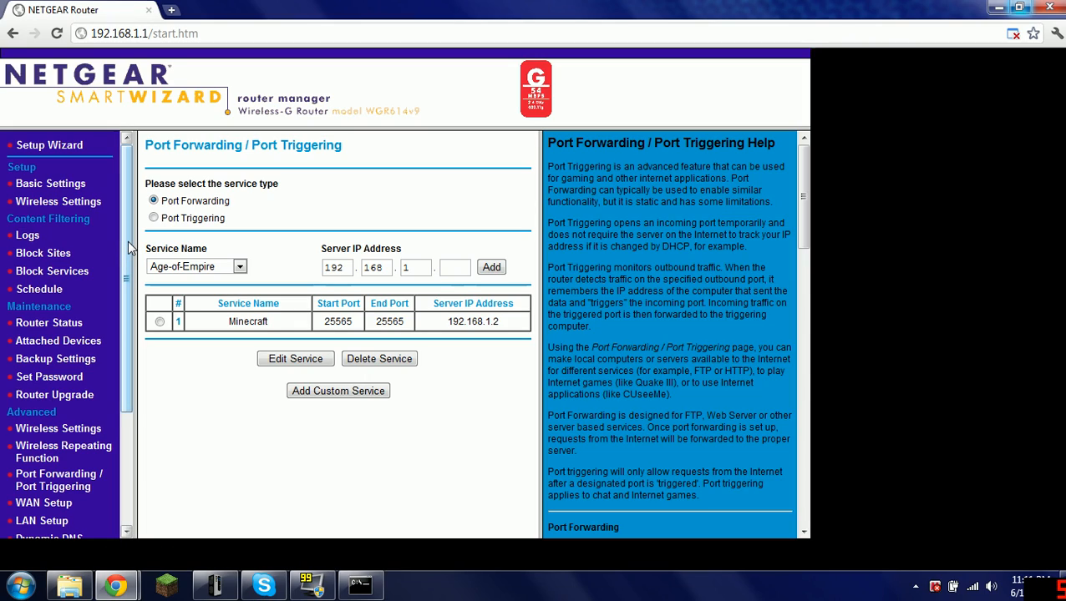
mouse_move(241, 240)
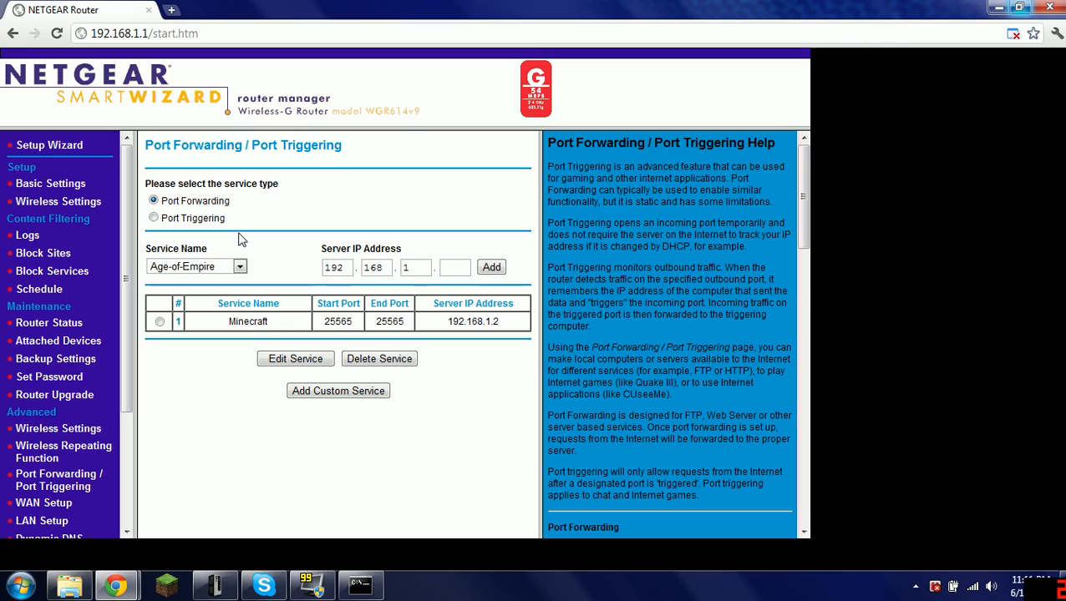
mouse_move(338, 391)
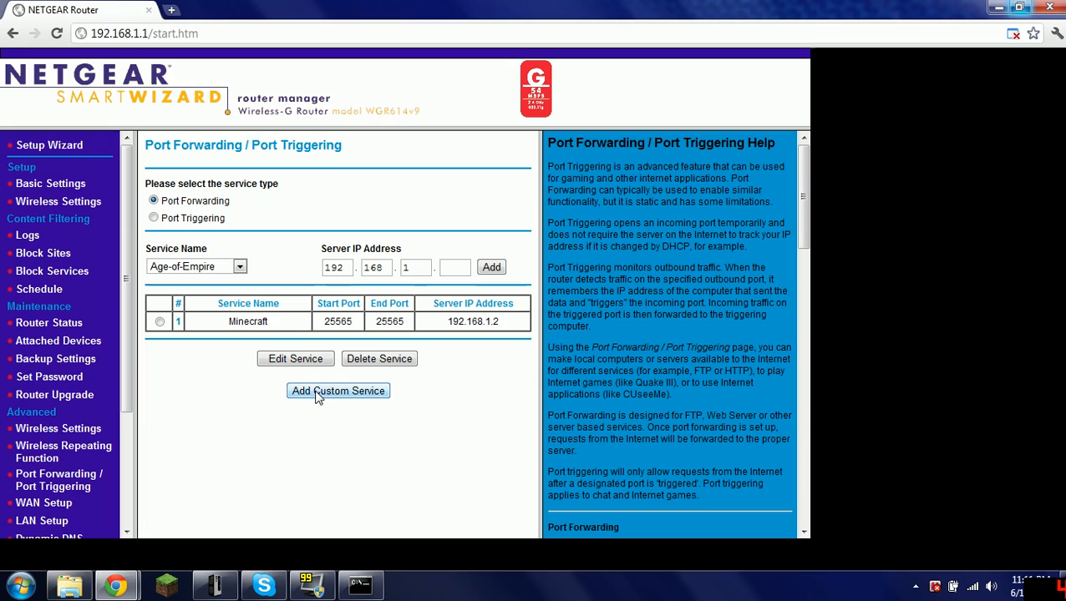
mouse_move(237, 351)
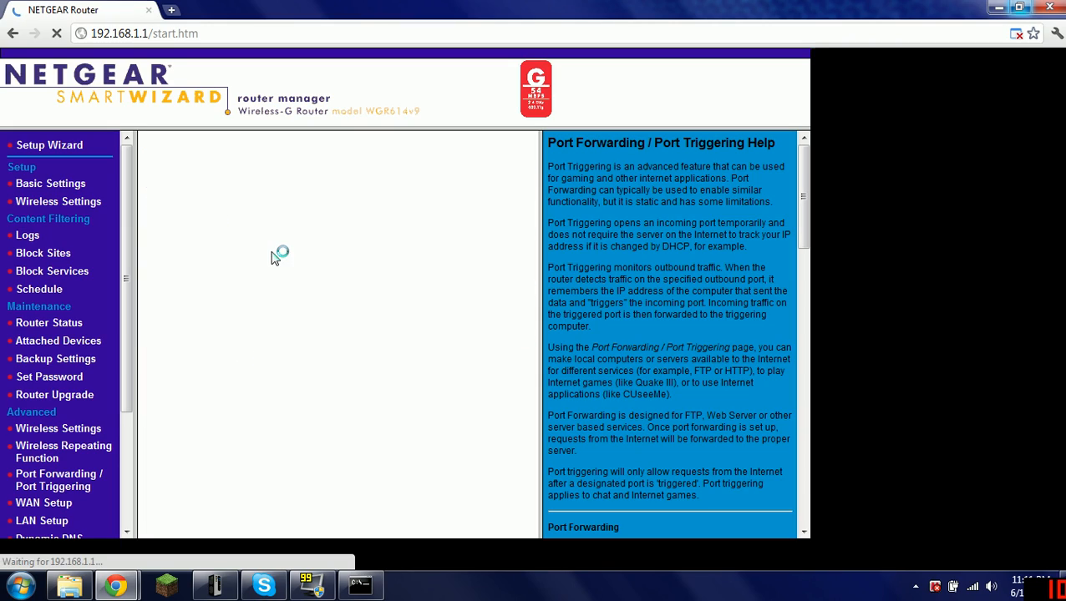
mouse_move(268, 204)
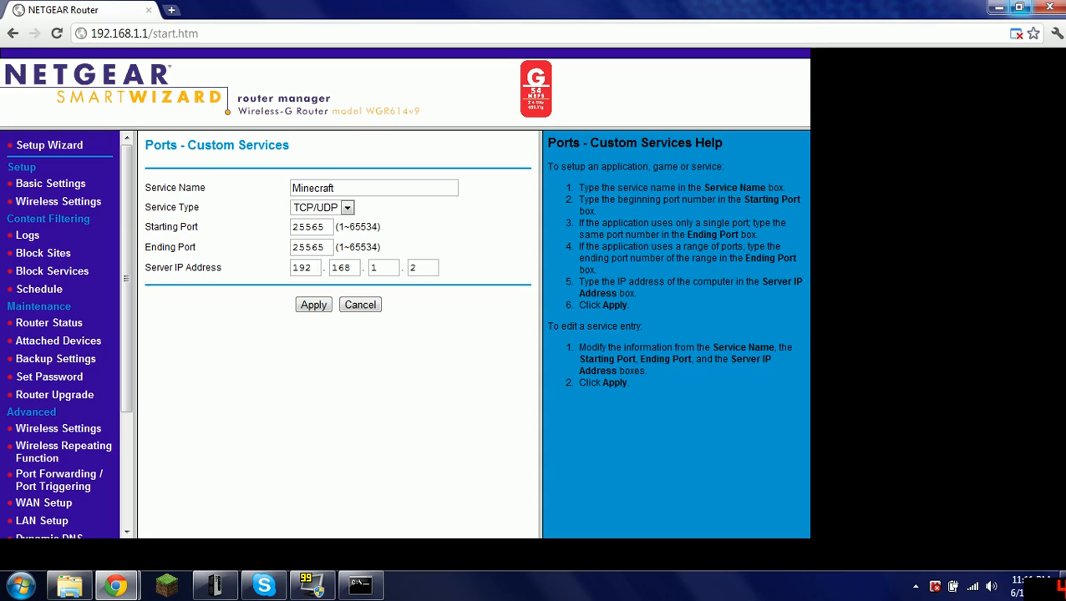
Save the Minecraft TCP/UDP custom service for port 25565 to server 192.168.1.2 and apply it
click(374, 187)
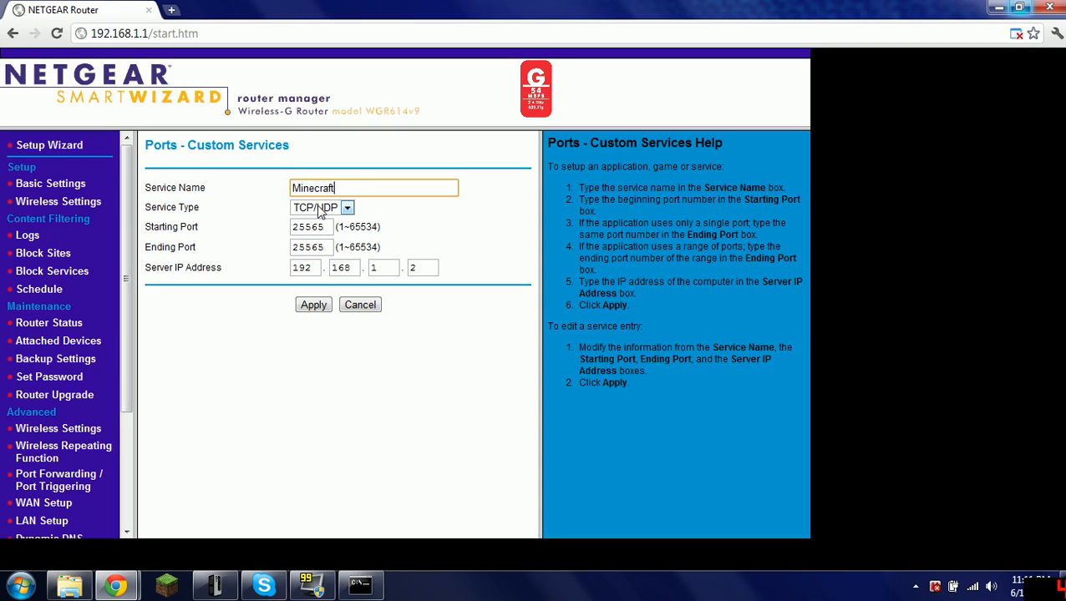
click(346, 207)
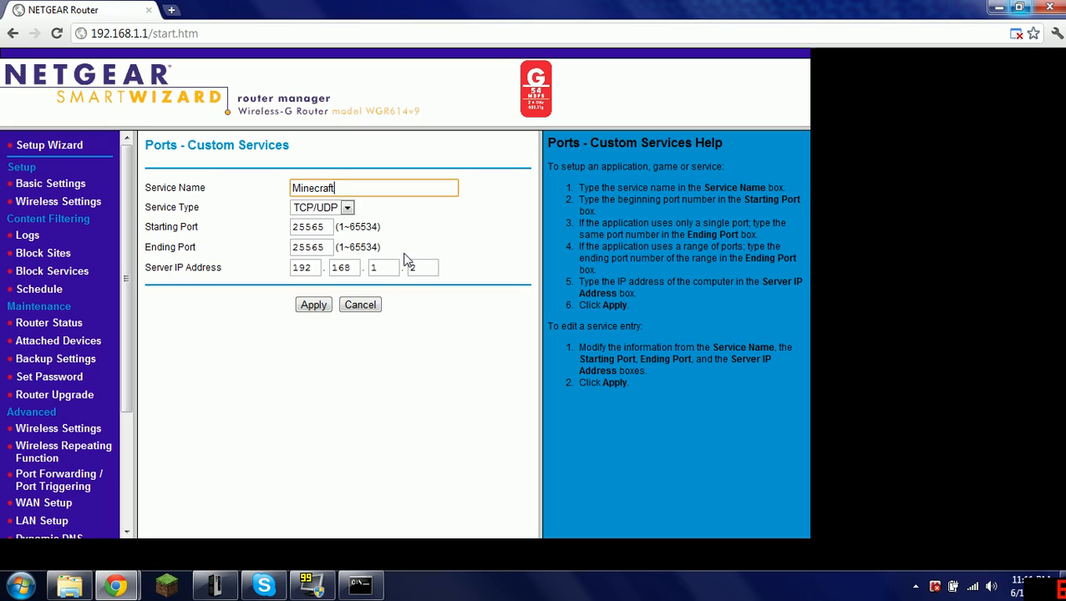
mouse_move(275, 254)
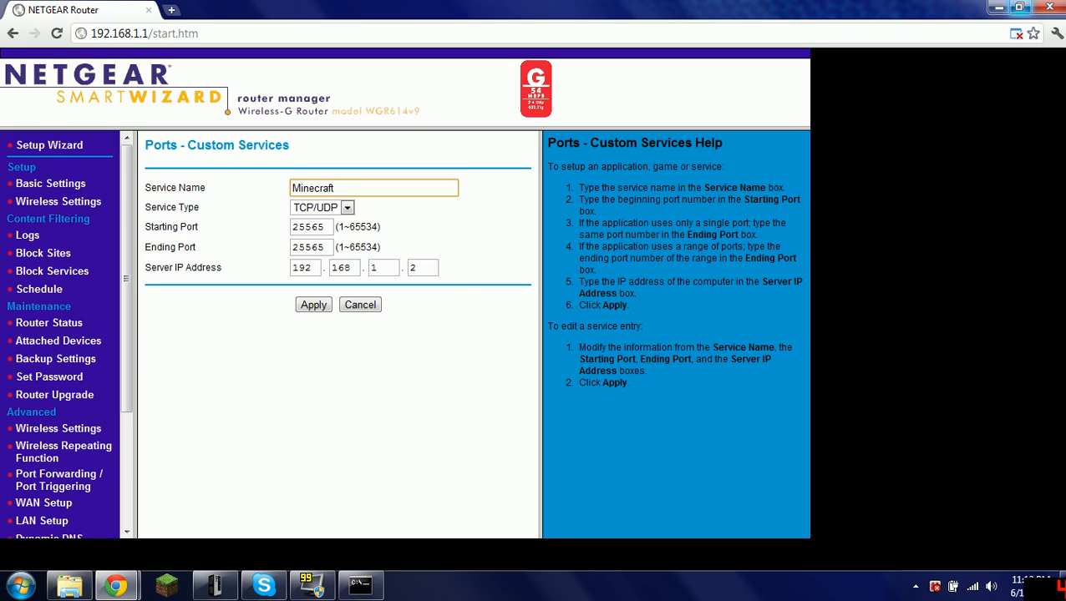
mouse_move(351, 421)
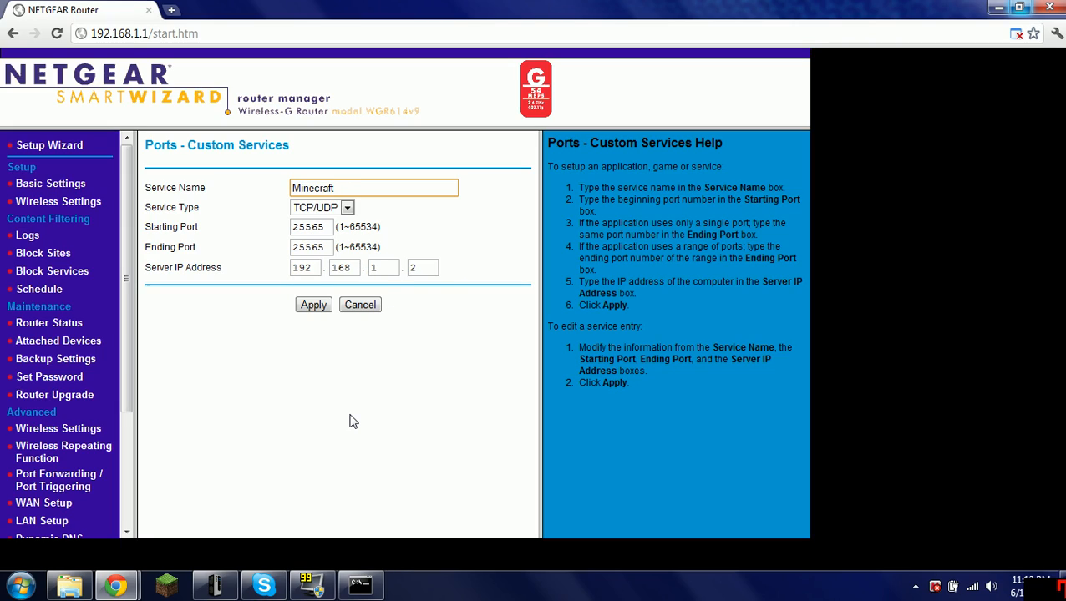
click(361, 584)
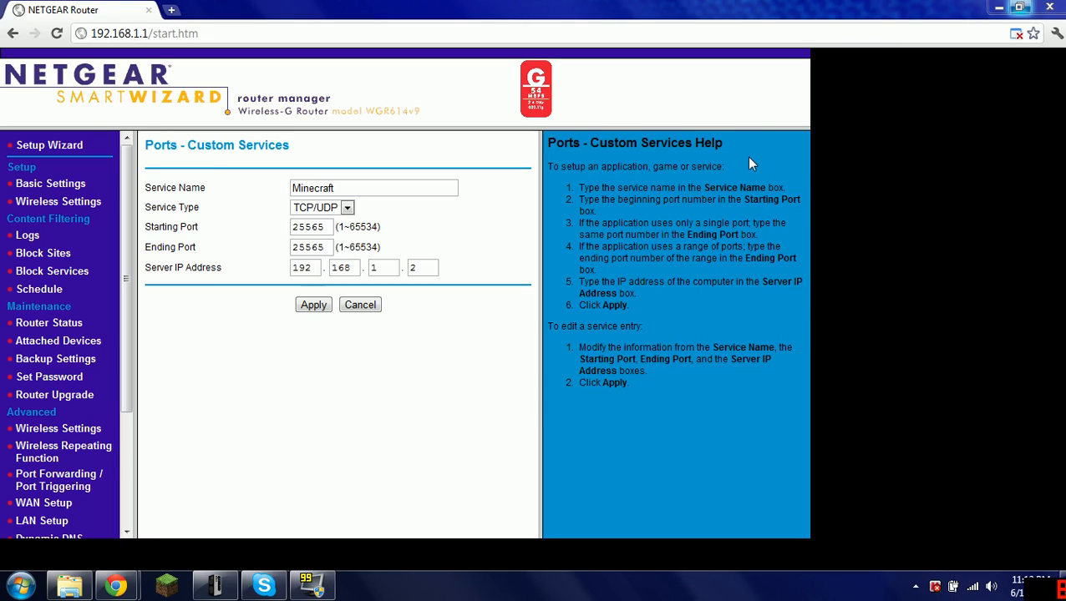
click(314, 304)
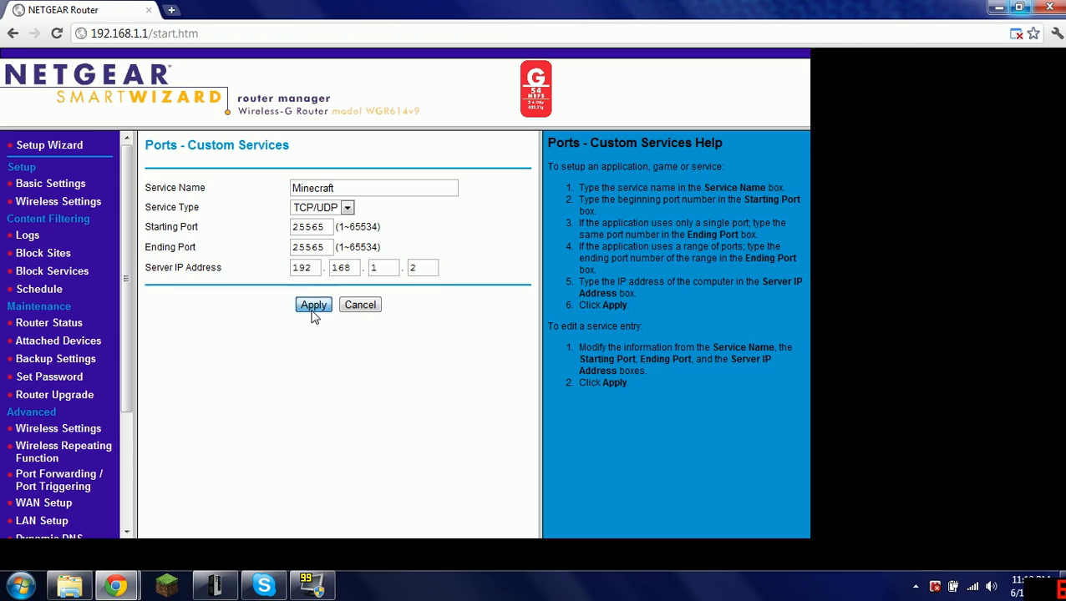
click(314, 304)
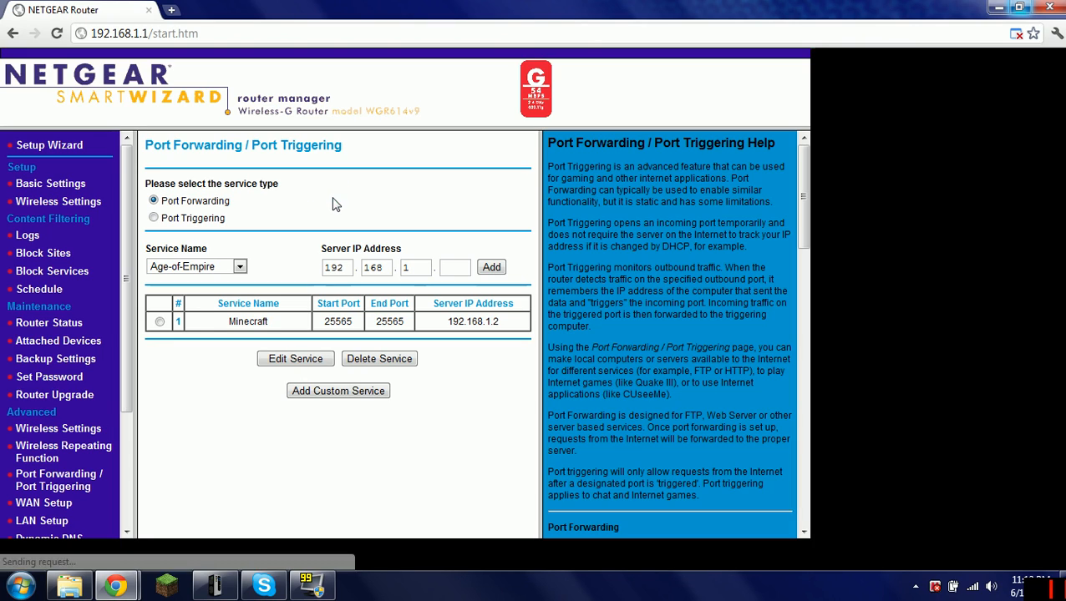
click(170, 10)
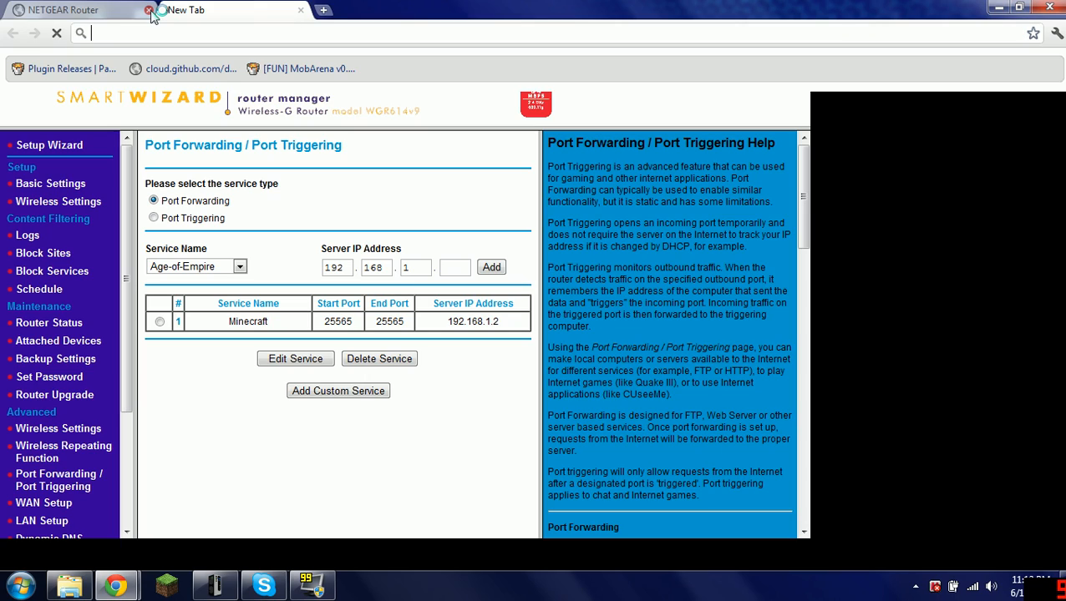
click(150, 10)
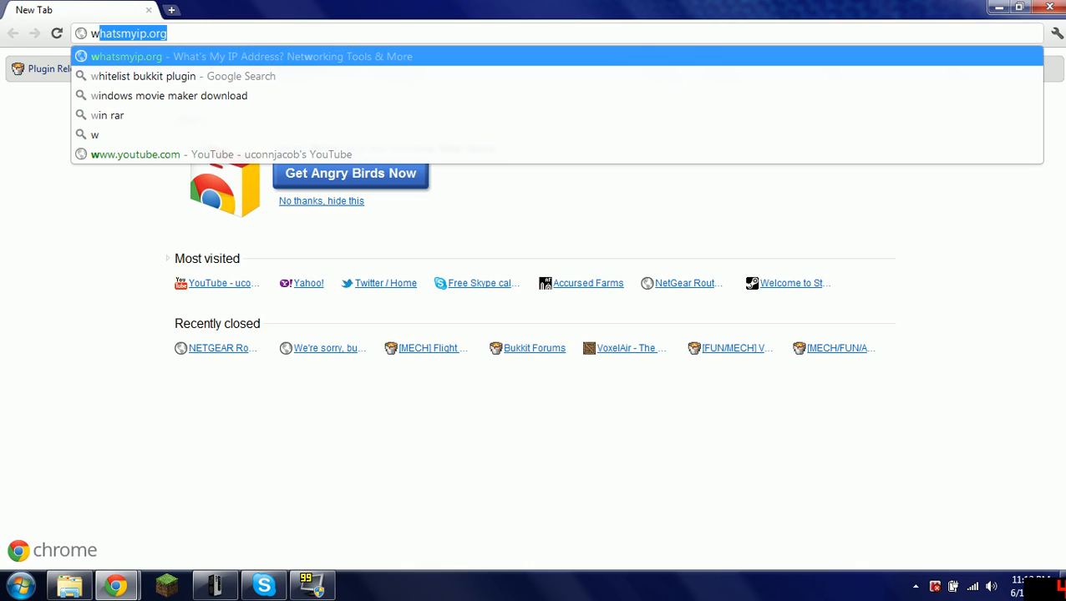
text(whatismyip.org)
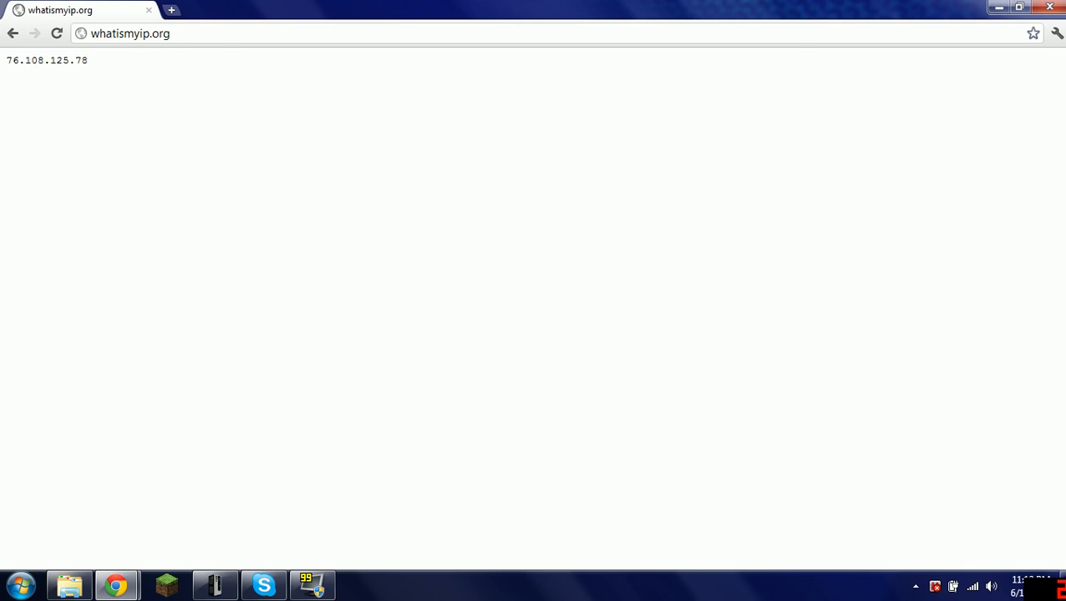
mouse_move(137, 102)
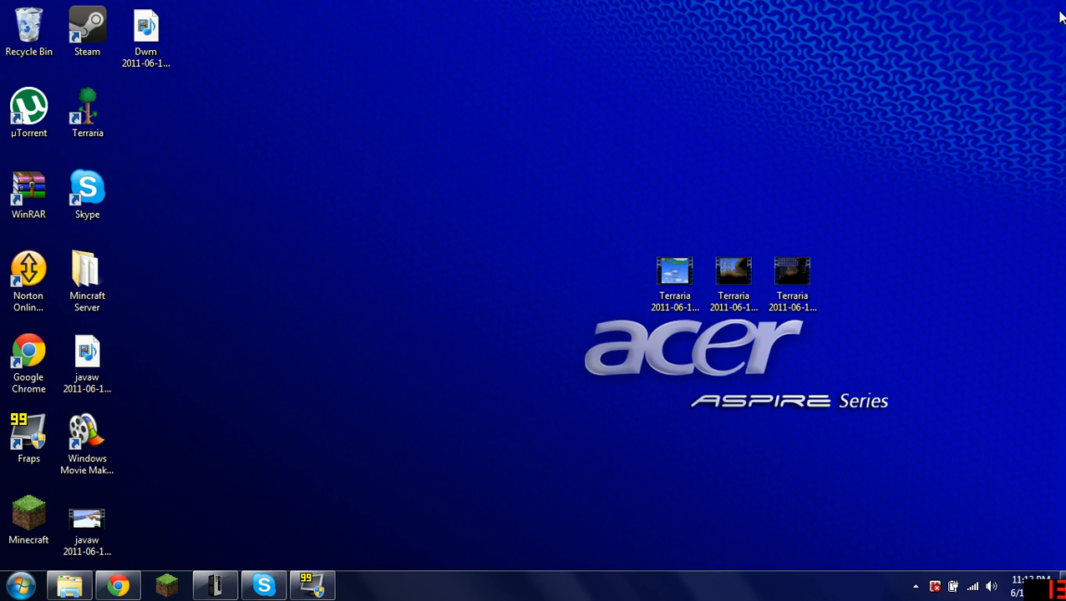
mouse_move(438, 346)
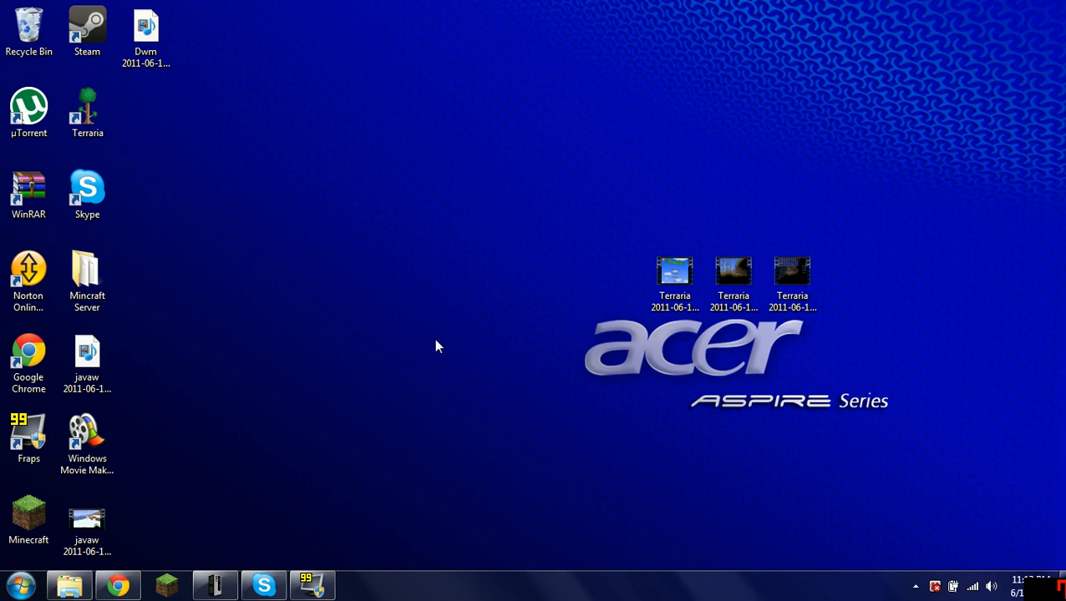
mouse_move(208, 495)
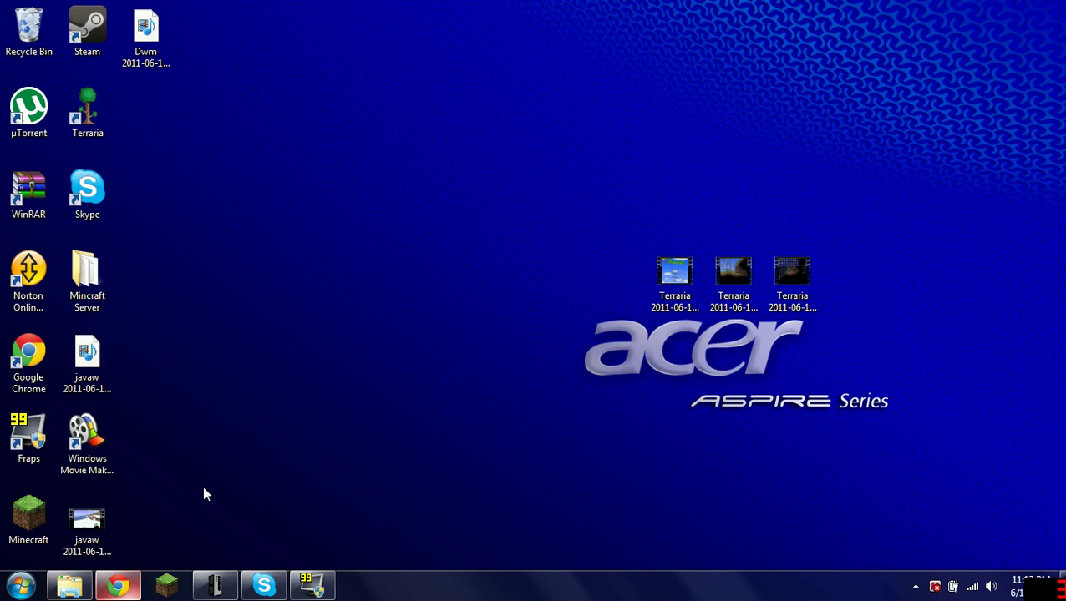
Restore the McMyAdmin Minecraft server console window from the taskbar
click(214, 585)
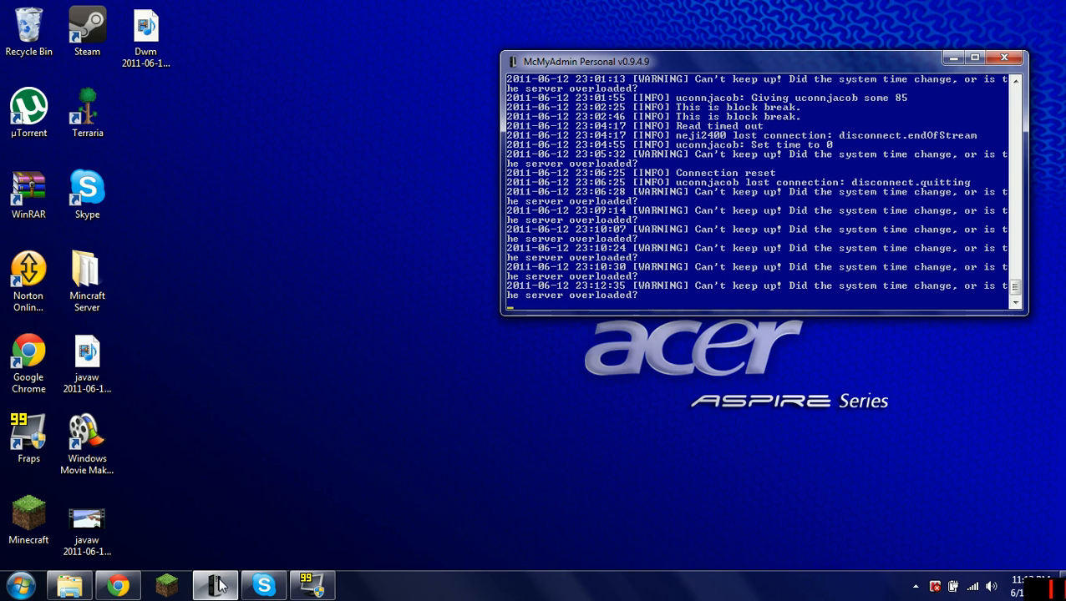